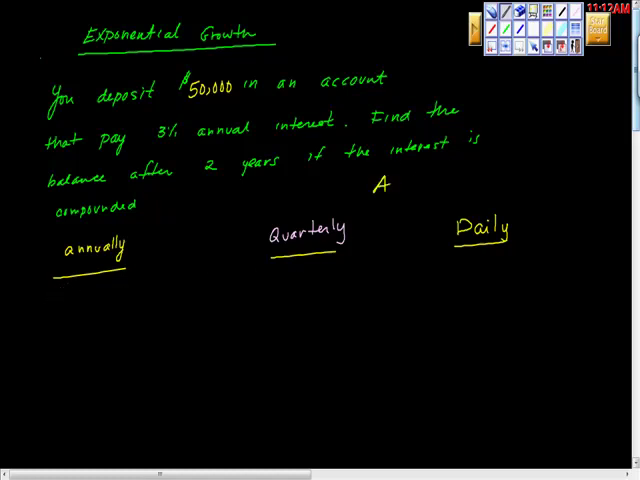
# Step: Handwrite the formula A = P(1 + r/n)^nt beside the problem and pick a pen colour
pyautogui.write('= P(1+r/n')
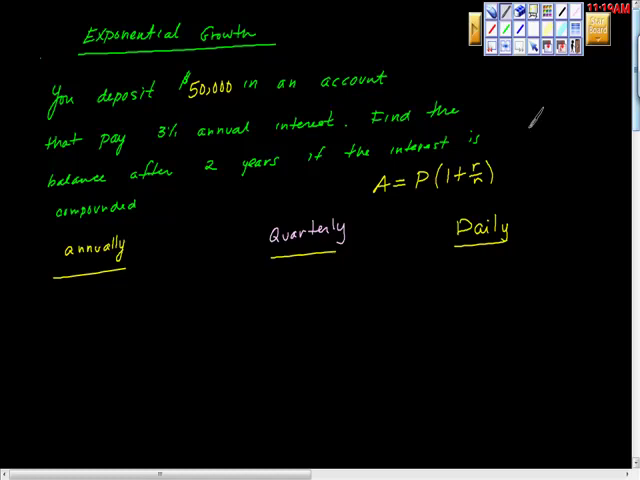
pyautogui.click(559, 13)
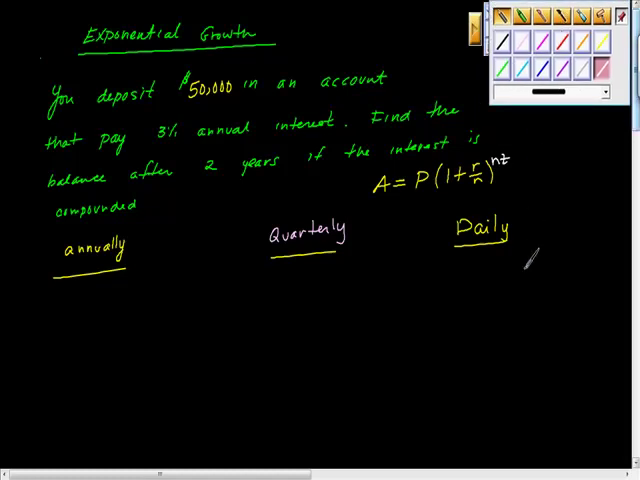
pyautogui.moveTo(173, 157)
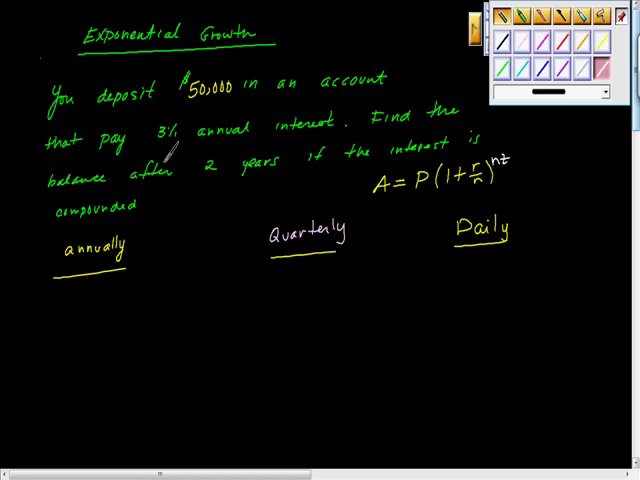
# Step: Mark 3% as .03, label 1 as 100%, and write A = 50,000(1.03) under annually
pyautogui.moveTo(150, 143); pyautogui.dragTo(185, 143)
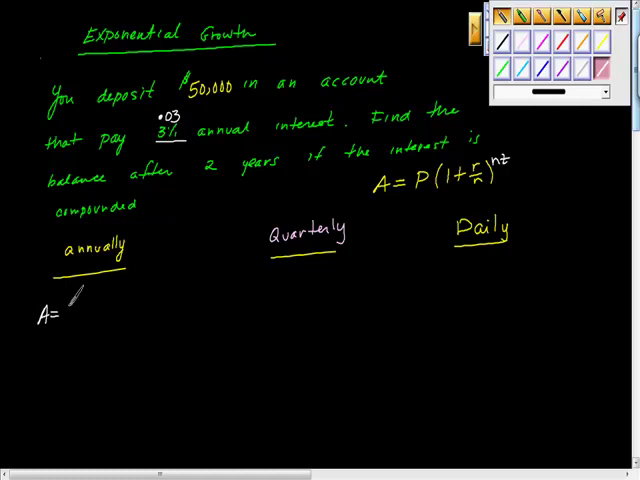
pyautogui.write('50,000(')
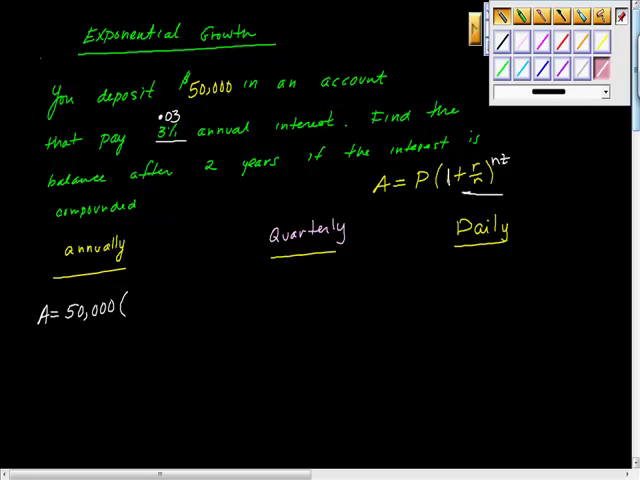
pyautogui.write('100%')
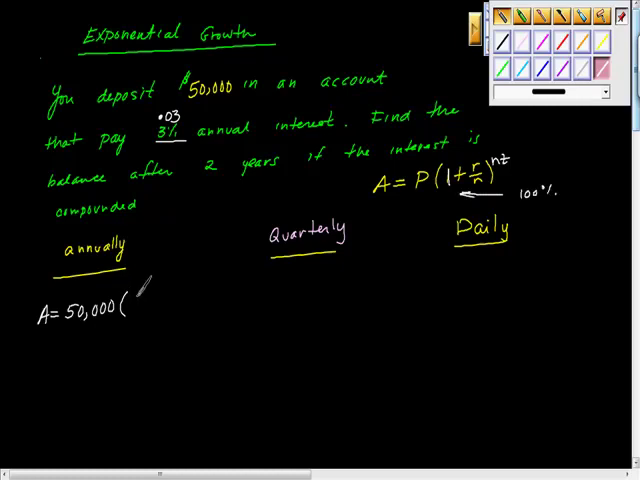
pyautogui.write('1.')
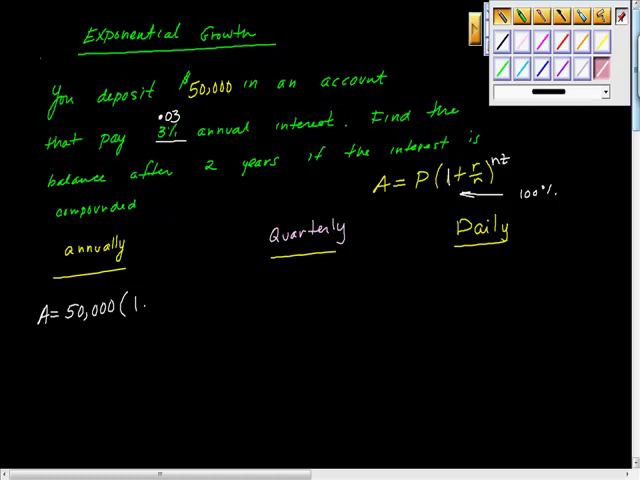
pyautogui.write('03)')
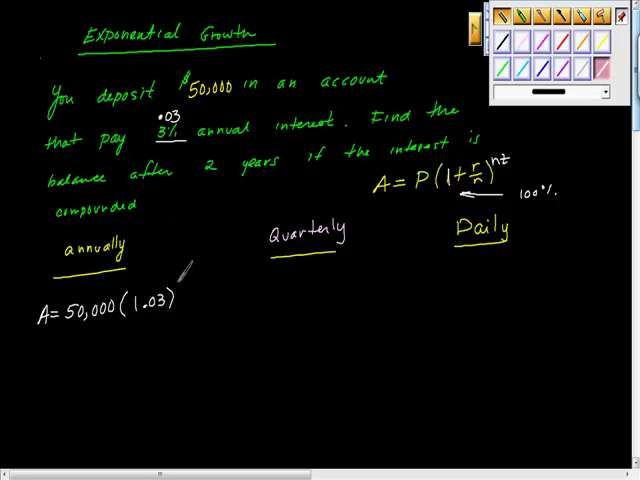
pyautogui.moveTo(180, 280)
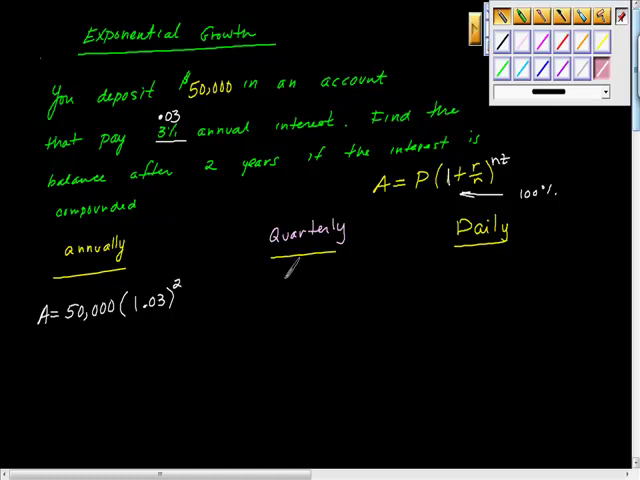
# Step: Handwrite A = 50,000(1 + .03/4) with its exponent under the Quarterly heading
pyautogui.write('A=')
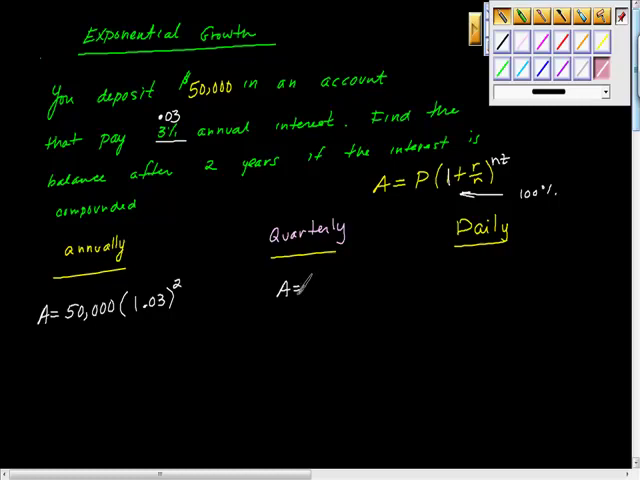
pyautogui.click(298, 293)
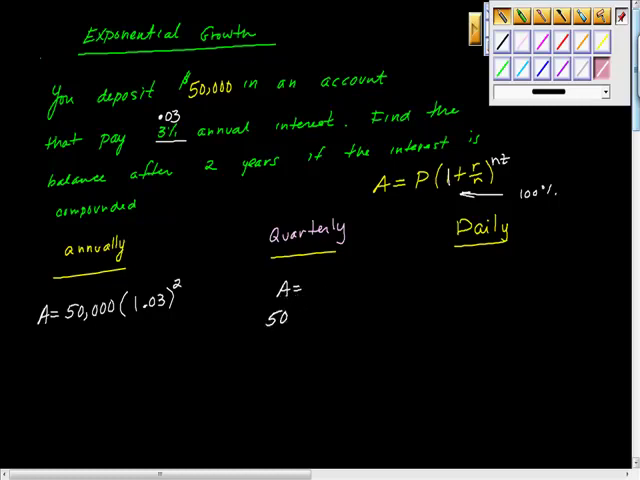
pyautogui.write('50,000 (')
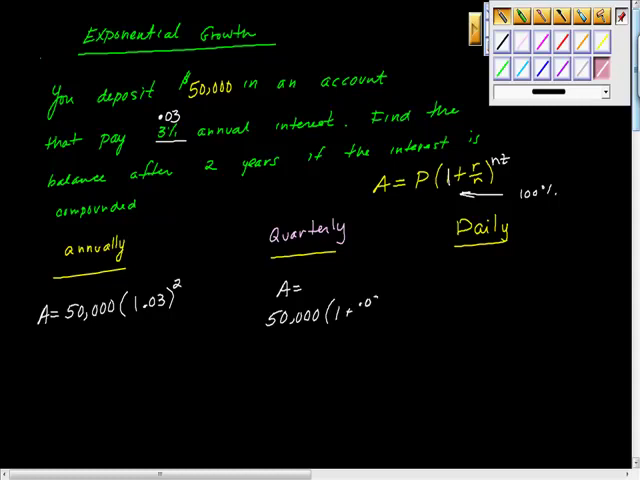
pyautogui.write('.03/4)')
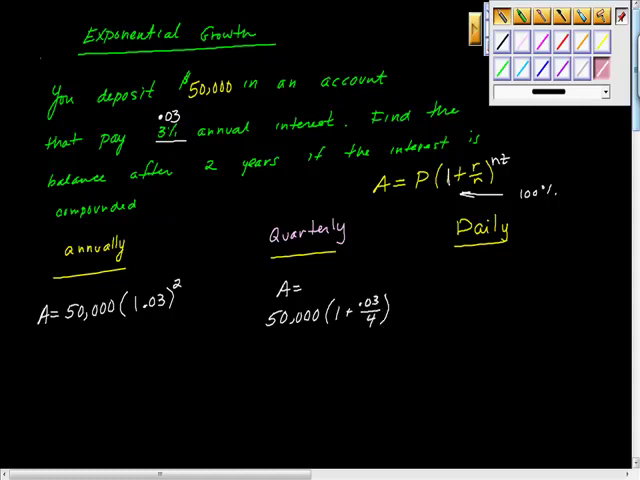
pyautogui.write('(2')
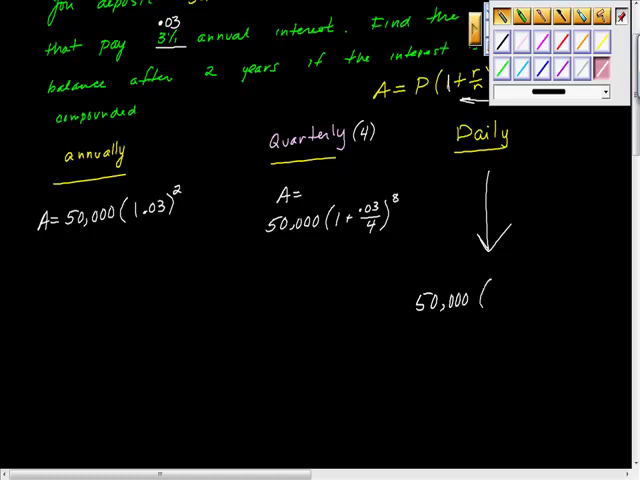
# Step: Handwrite 50,000(1 + .03/365)^730 under the Daily heading
pyautogui.write('1+ .03')
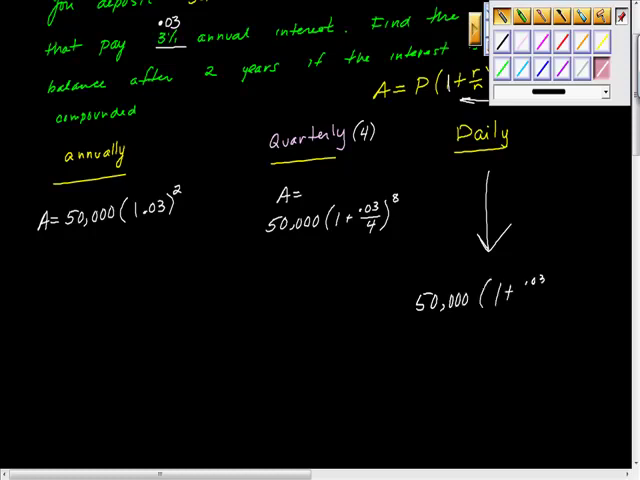
pyautogui.write('365')
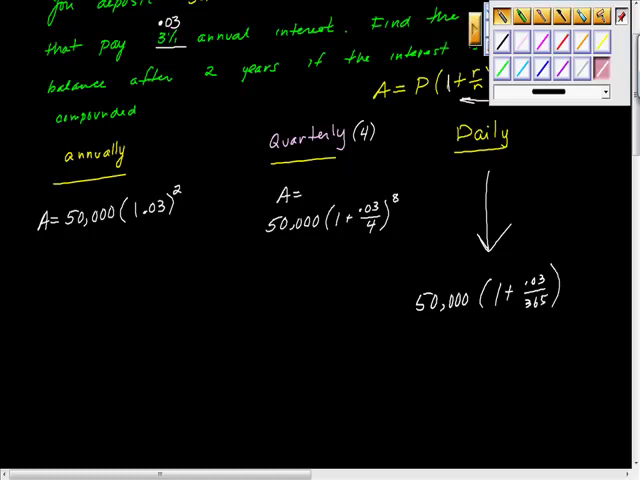
pyautogui.write('730')
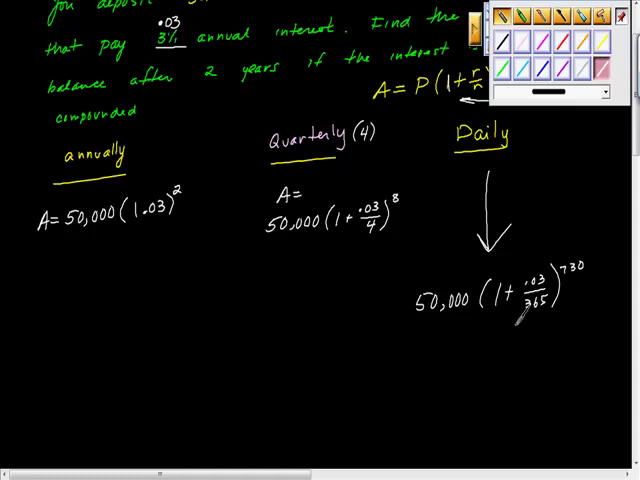
pyautogui.moveTo(513, 320)
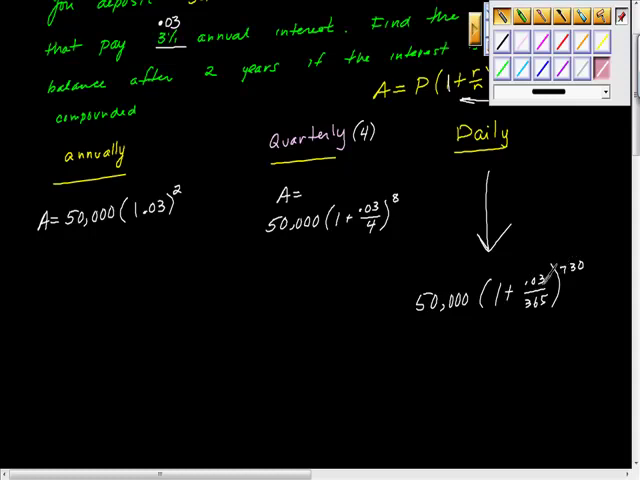
pyautogui.moveTo(515, 195)
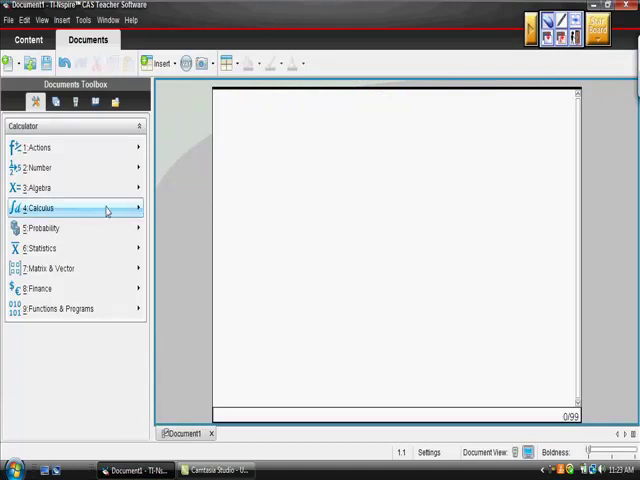
pyautogui.moveTo(109, 175)
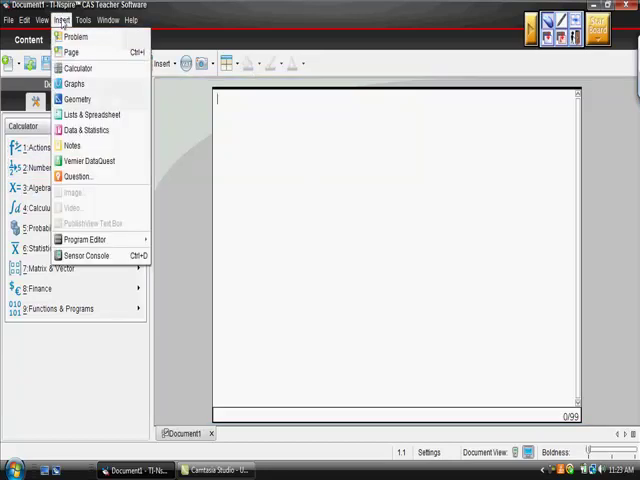
pyautogui.moveTo(88, 67)
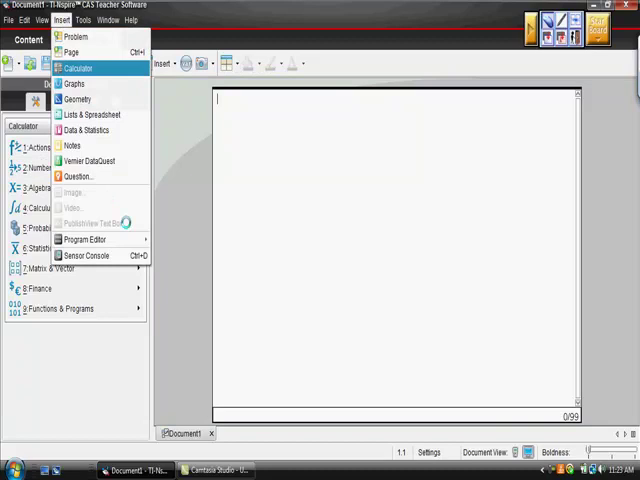
# Step: Insert a new Calculator page into the TI-Nspire document
pyautogui.click(94, 68)
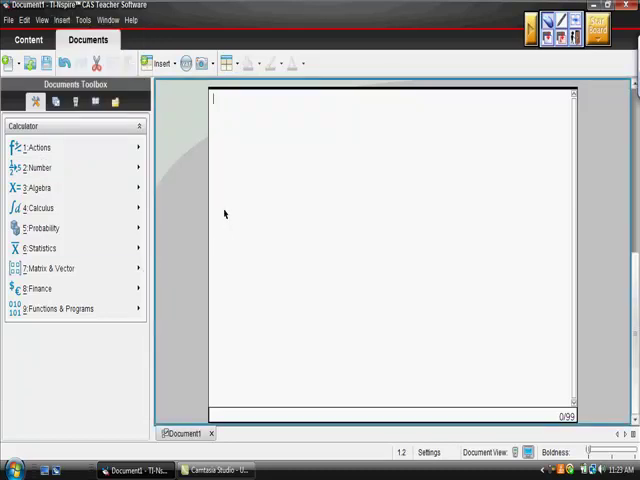
pyautogui.moveTo(118, 131)
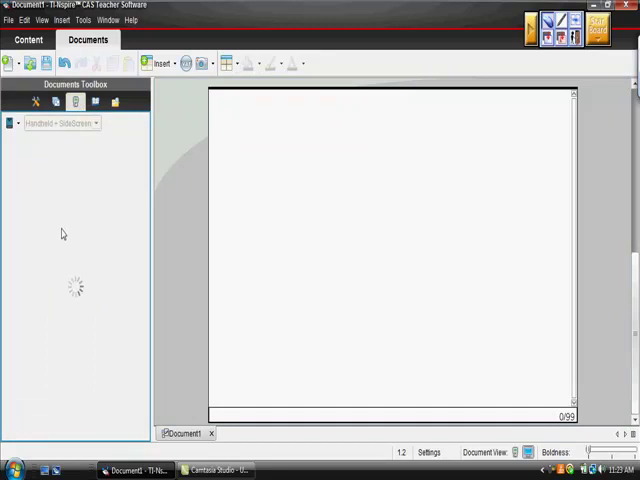
pyautogui.moveTo(69, 228)
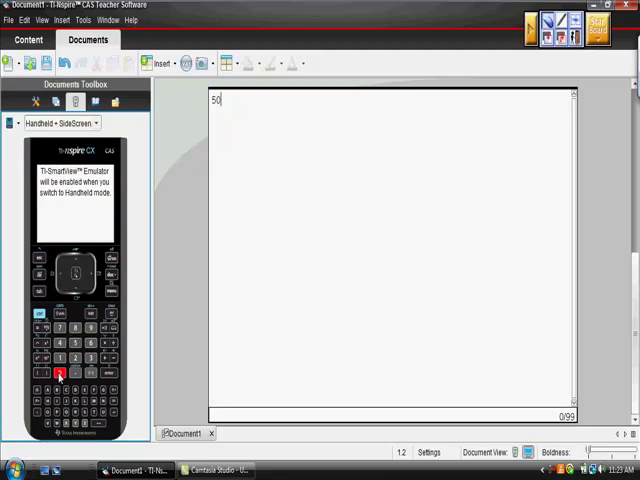
# Step: Enter the annual expression 50000(1+.03)^2 on the calculator line
pyautogui.click(62, 375)
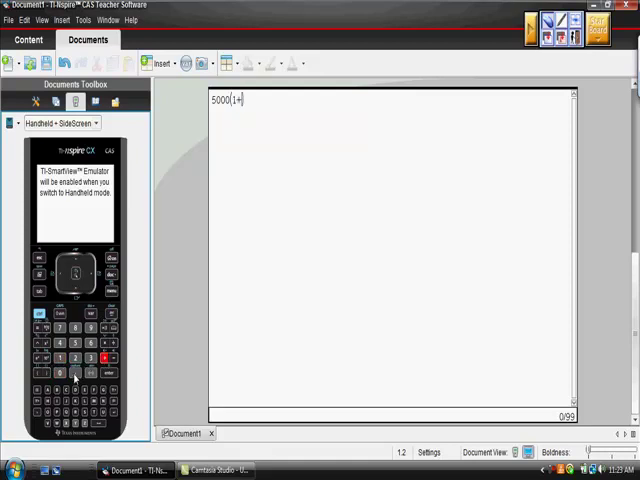
pyautogui.write('.03)^2')
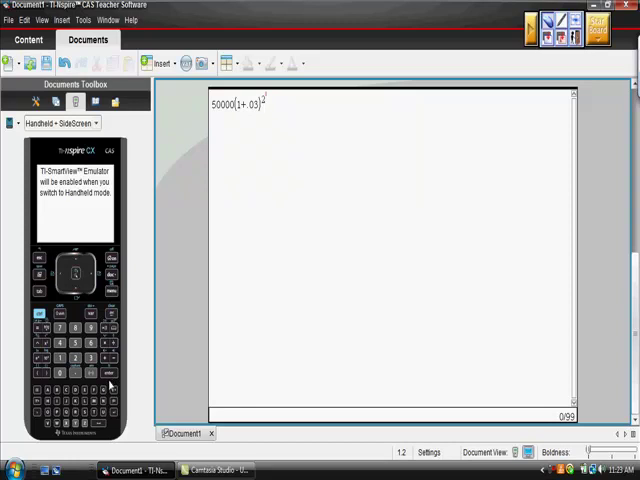
pyautogui.moveTo(115, 375)
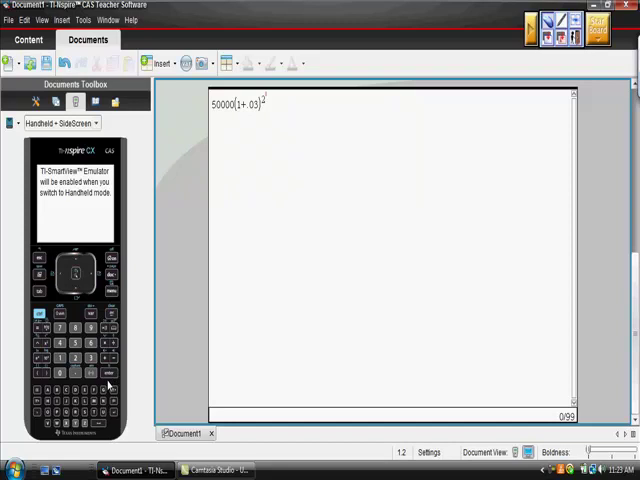
pyautogui.moveTo(93, 388)
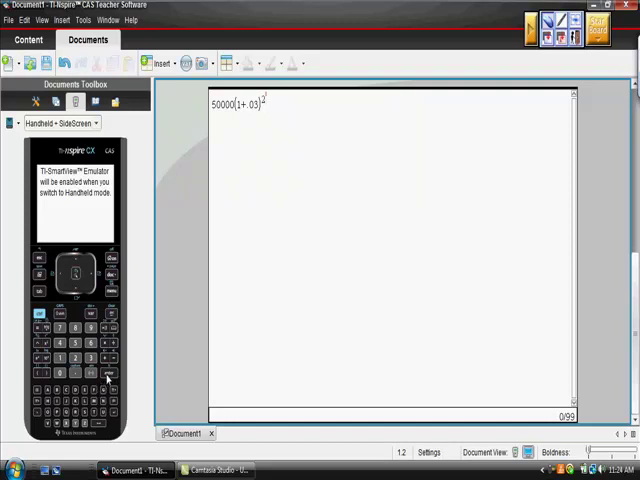
pyautogui.moveTo(109, 380)
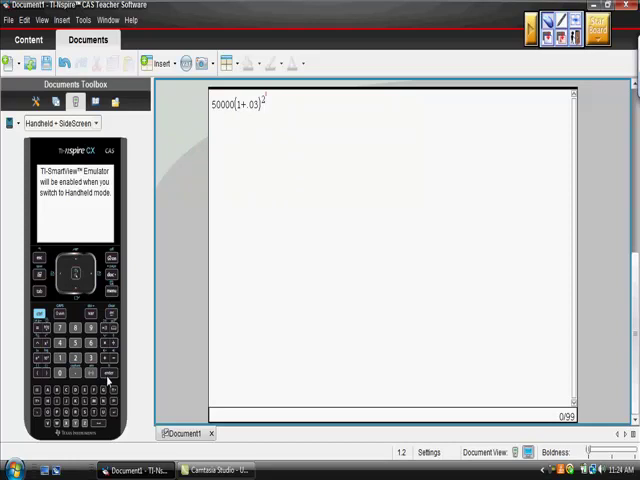
pyautogui.moveTo(108, 383)
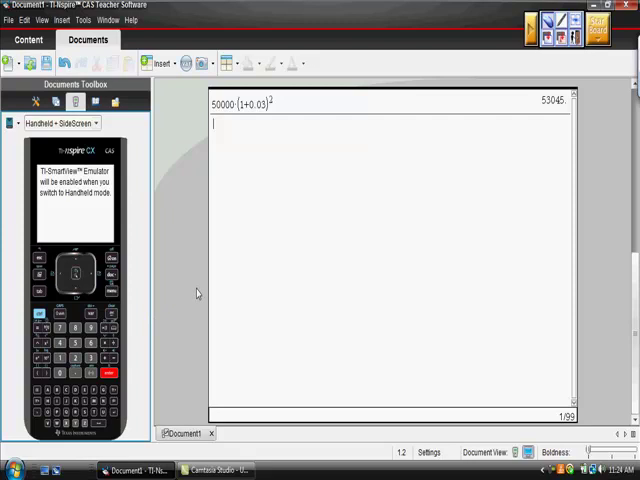
pyautogui.moveTo(191, 298)
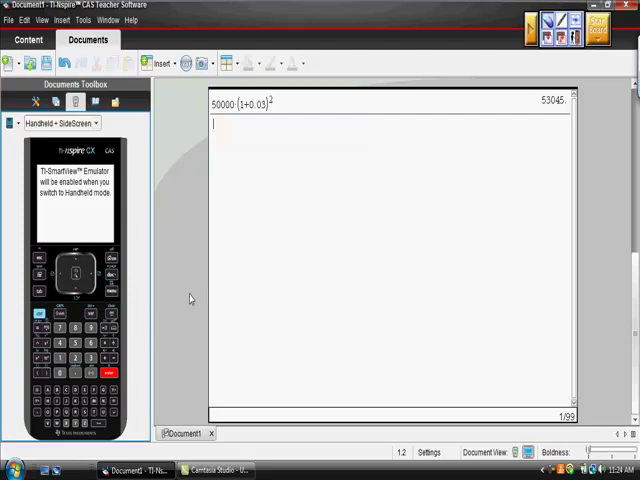
pyautogui.moveTo(180, 308)
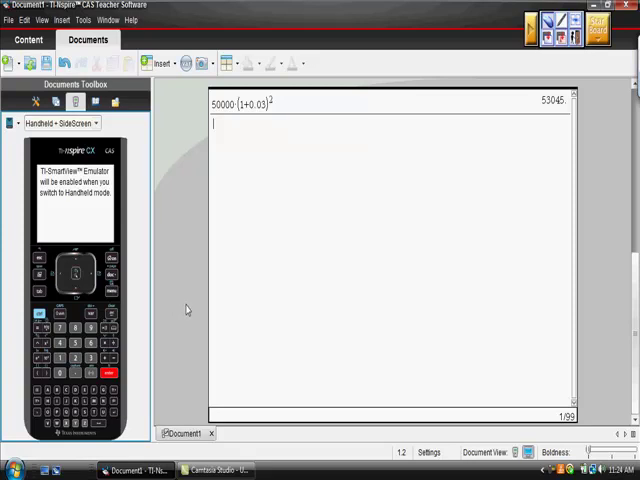
pyautogui.moveTo(165, 325)
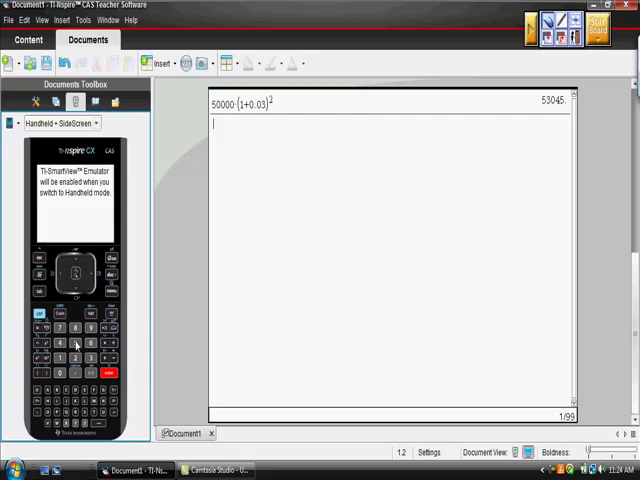
pyautogui.moveTo(272, 140)
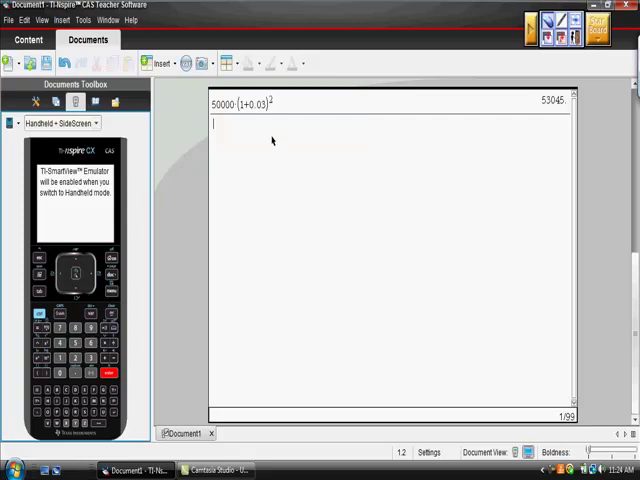
pyautogui.moveTo(270, 178)
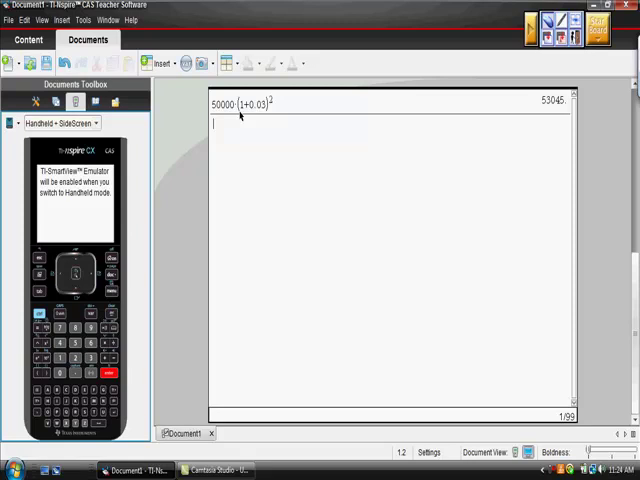
pyautogui.moveTo(75, 345)
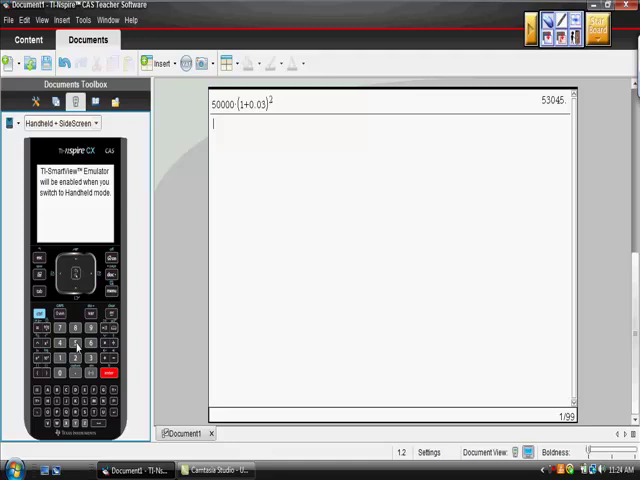
# Step: Enter the quarterly expression 50000(1+.03/4)^8 using the fraction template
pyautogui.click(78, 342)
pyautogui.write('50000(')
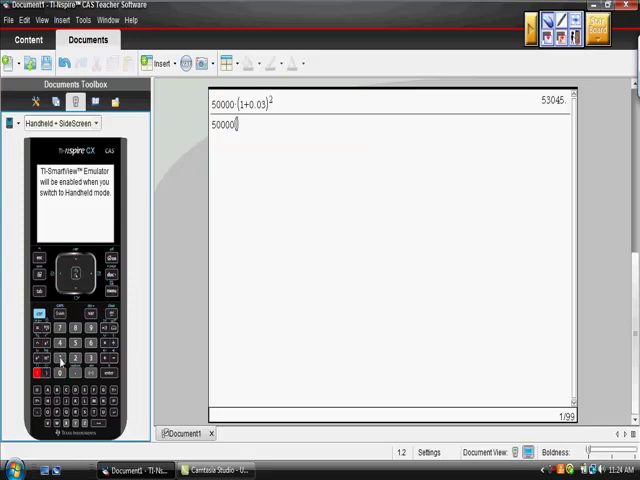
pyautogui.write('(1+.03/4')
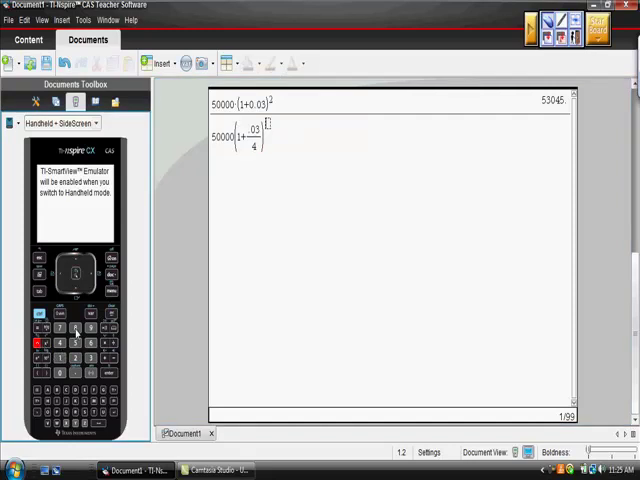
pyautogui.click(74, 328)
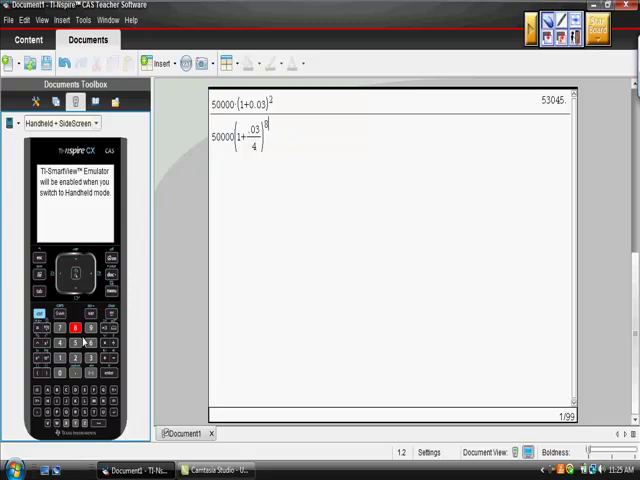
pyautogui.moveTo(108, 377)
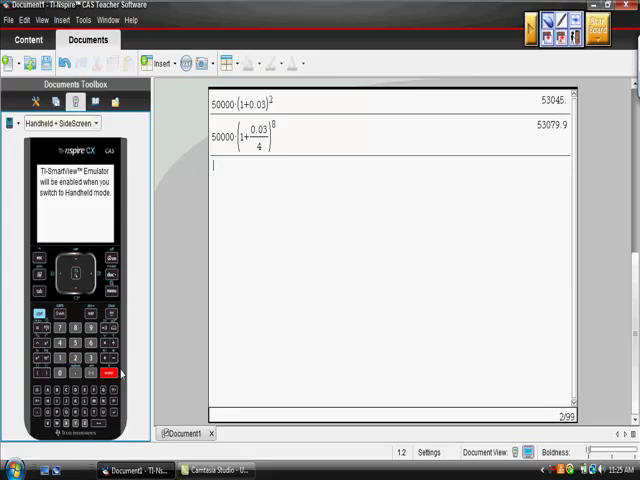
pyautogui.moveTo(130, 363)
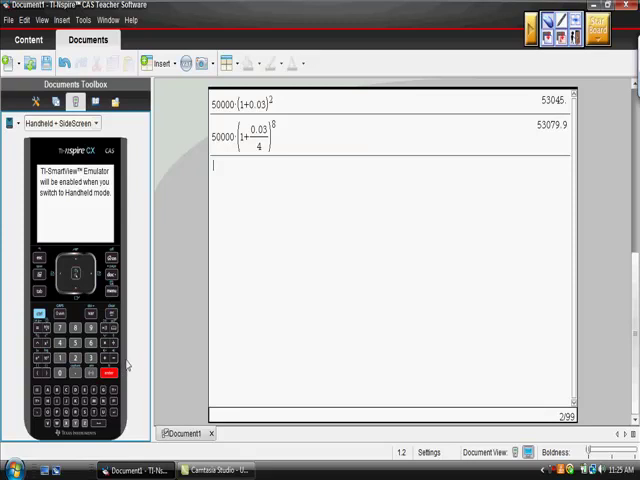
pyautogui.moveTo(88, 325)
pyautogui.write('5')
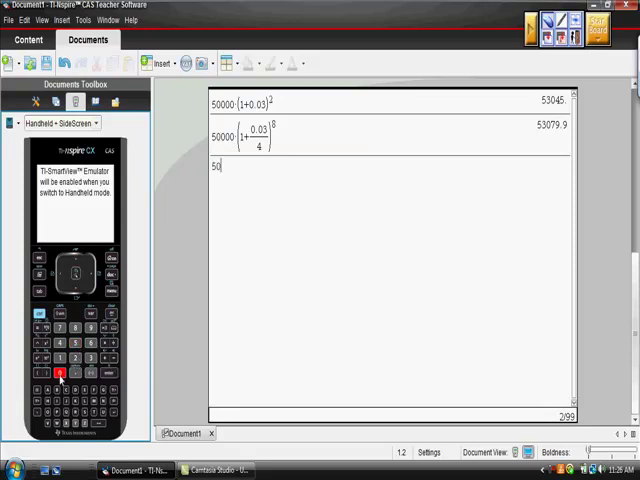
# Step: Enter and evaluate 50000(1+.03/365)^730, giving the daily result 53091.7
pyautogui.write('000·(1+.03/')
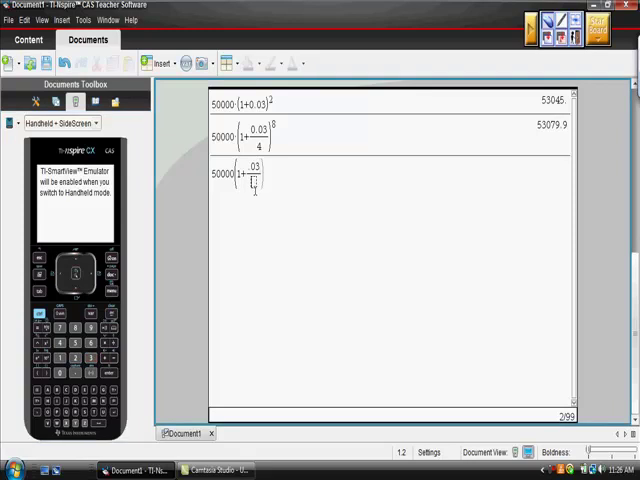
pyautogui.write('365')
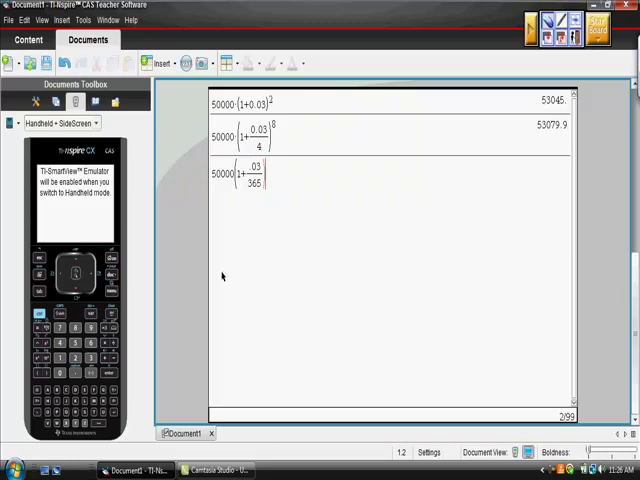
pyautogui.moveTo(214, 277)
pyautogui.write('^730')
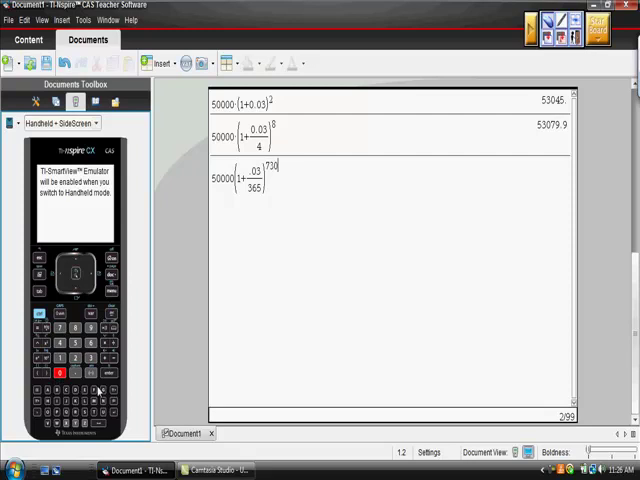
pyautogui.press('enter')
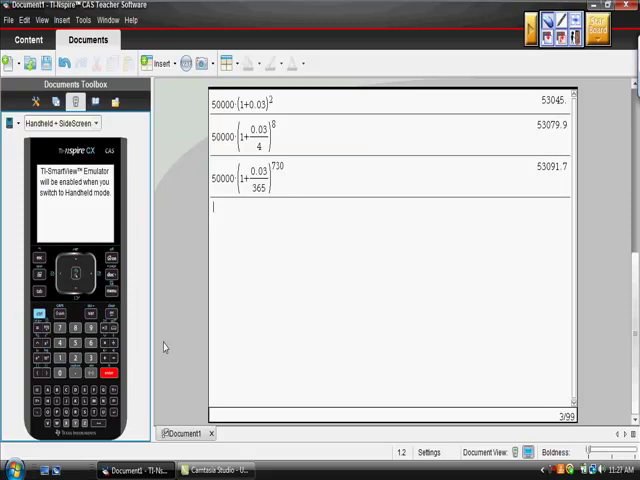
pyautogui.moveTo(298, 320)
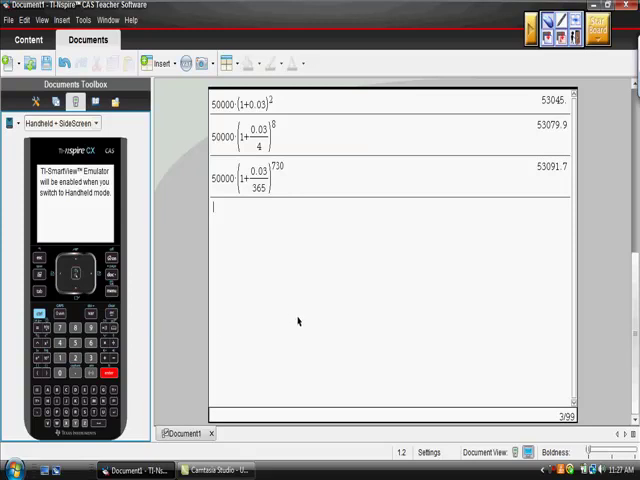
pyautogui.moveTo(289, 309)
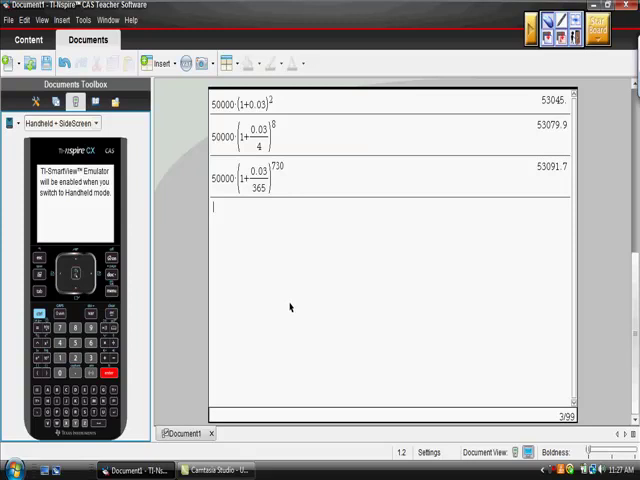
pyautogui.moveTo(103, 315)
pyautogui.write('2(365)')
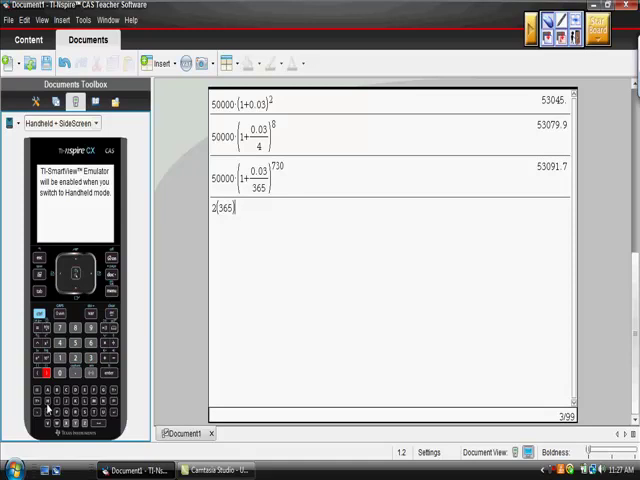
pyautogui.moveTo(48, 402)
pyautogui.write('(')
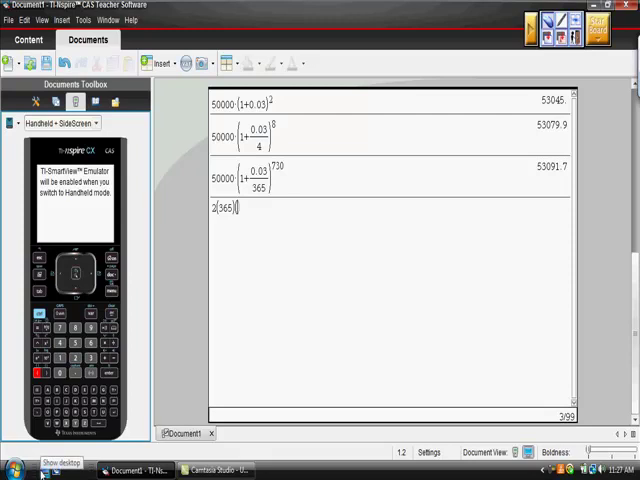
# Step: Continue the new line to read 2(365)(24)(60 toward seconds in two years
pyautogui.write('24')
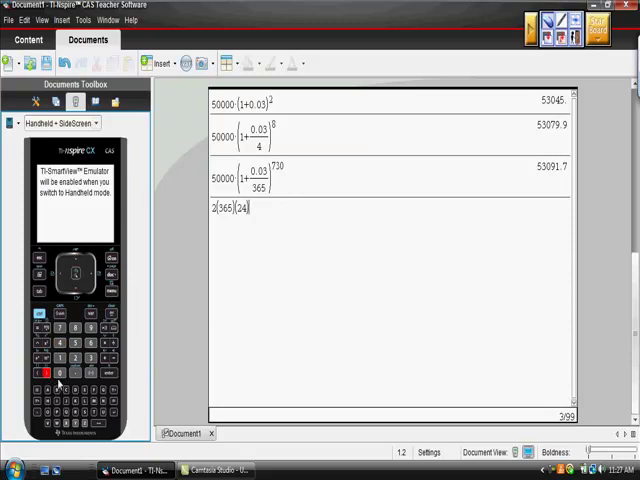
pyautogui.write('(')
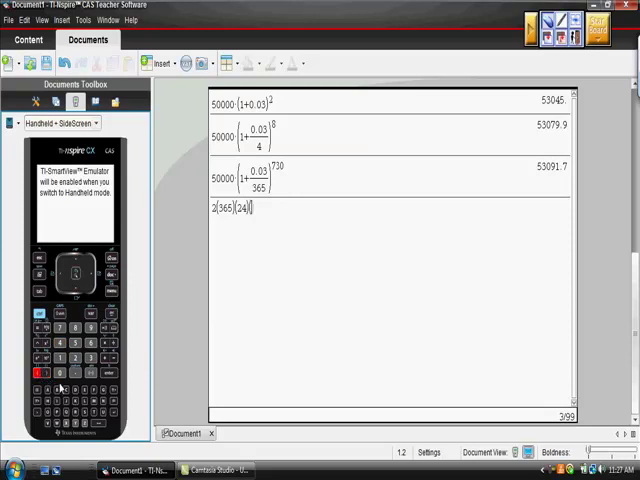
pyautogui.write('(60')
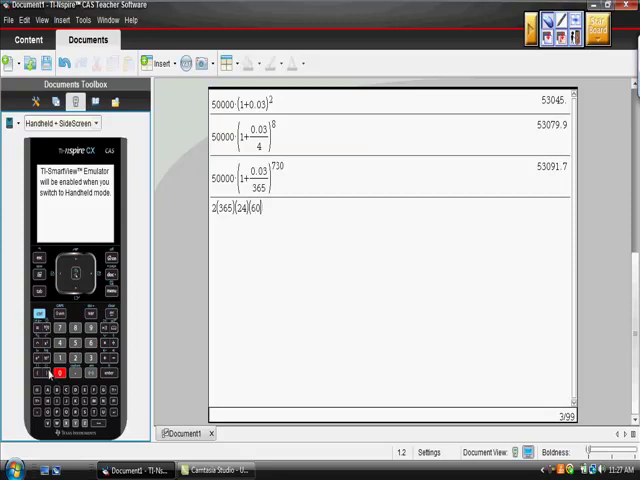